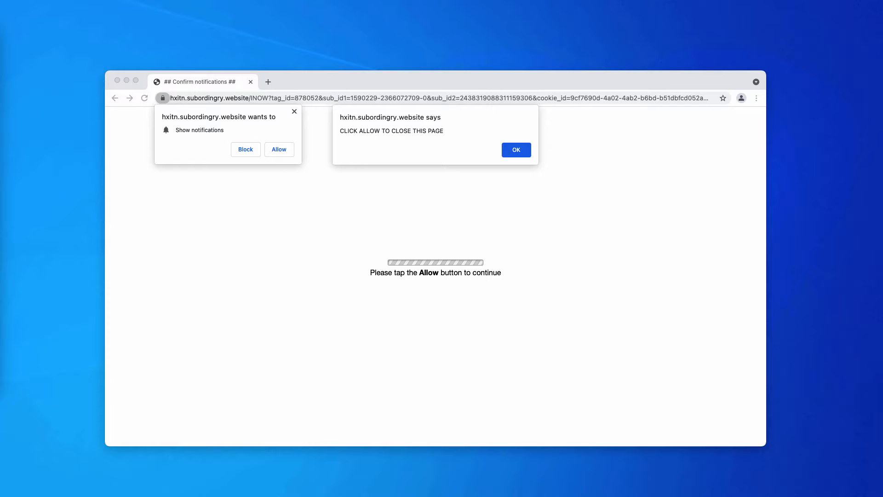
{"action": "mouse_move", "coordinate": [379, 110]}
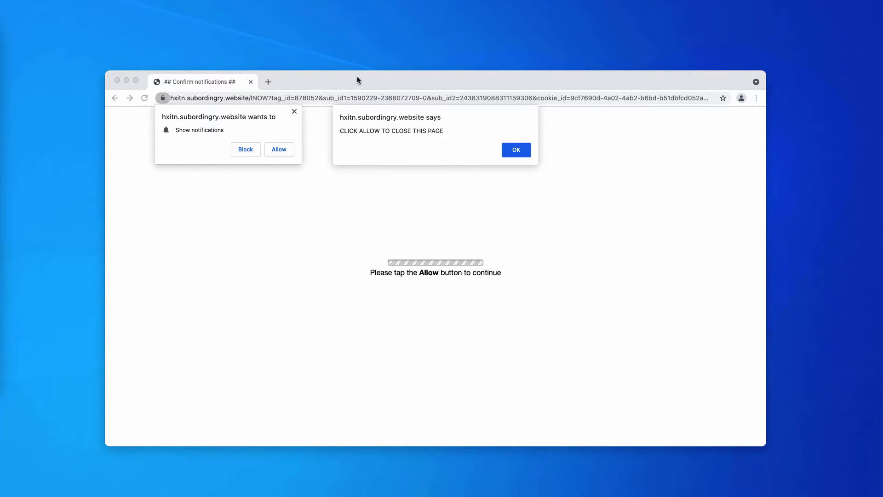
{"action": "mouse_move", "coordinate": [358, 80]}
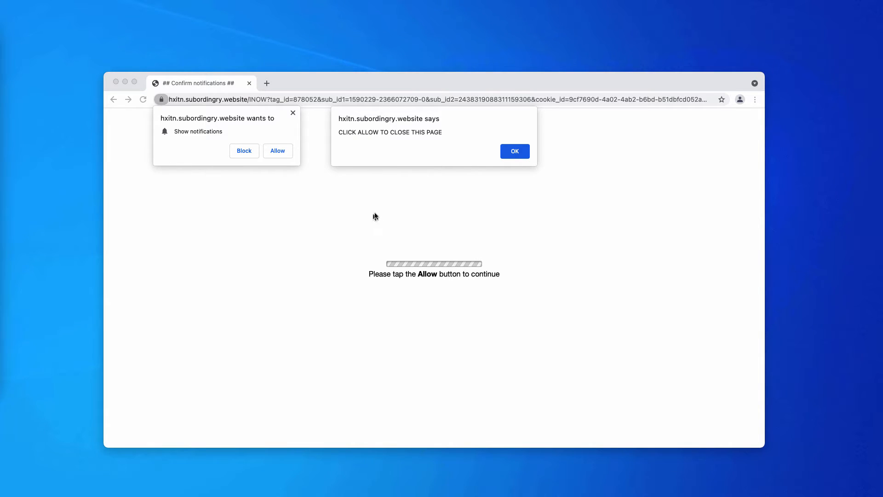
{"action": "mouse_move", "coordinate": [202, 111]}
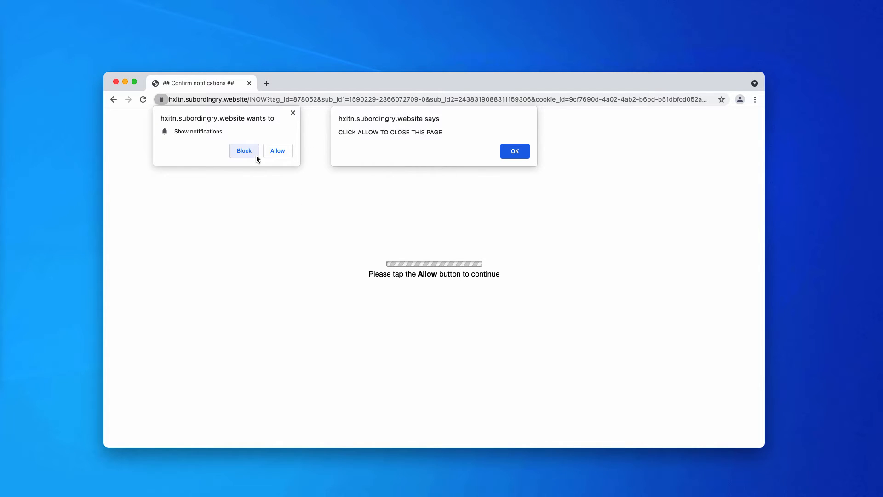
Block the spam site's notification request, dismiss its alert, and open a new tab.
{"action": "left_click", "coordinate": [244, 151]}
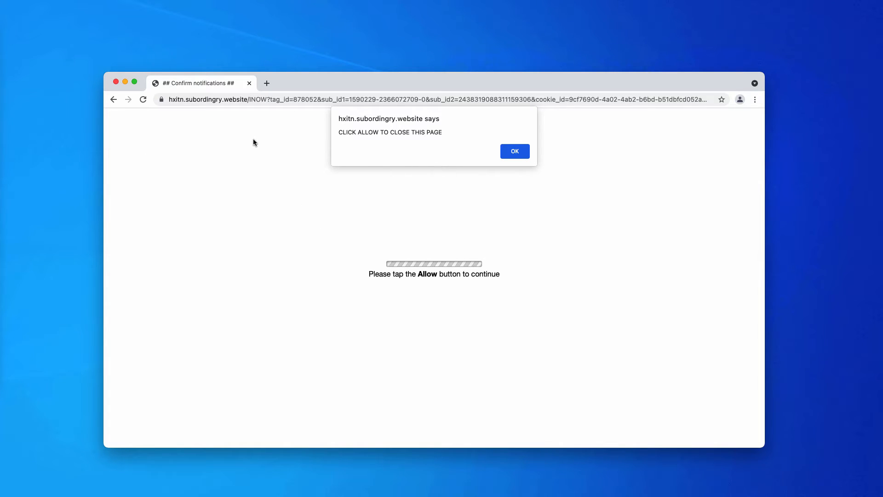
{"action": "mouse_move", "coordinate": [337, 79]}
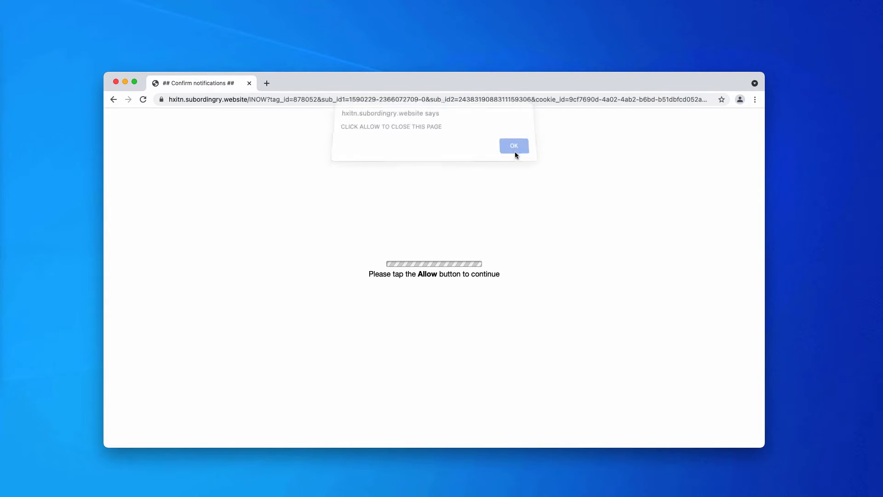
{"action": "left_click", "coordinate": [512, 145]}
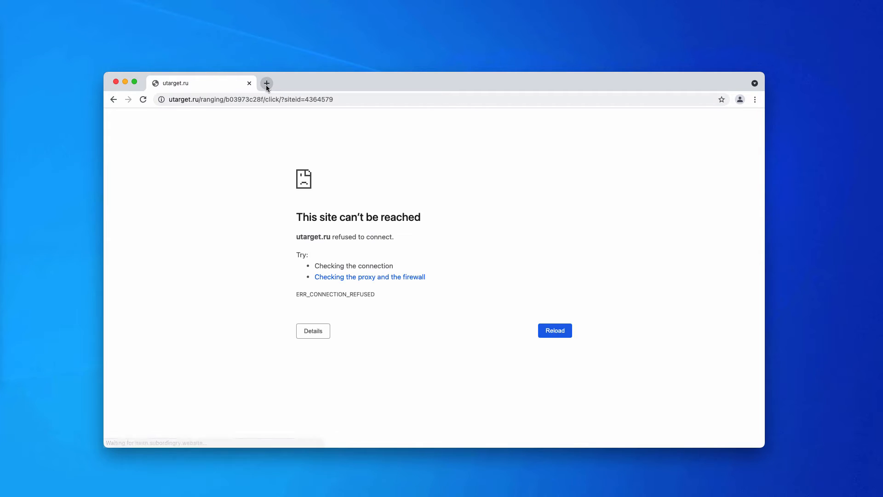
{"action": "left_click", "coordinate": [266, 83]}
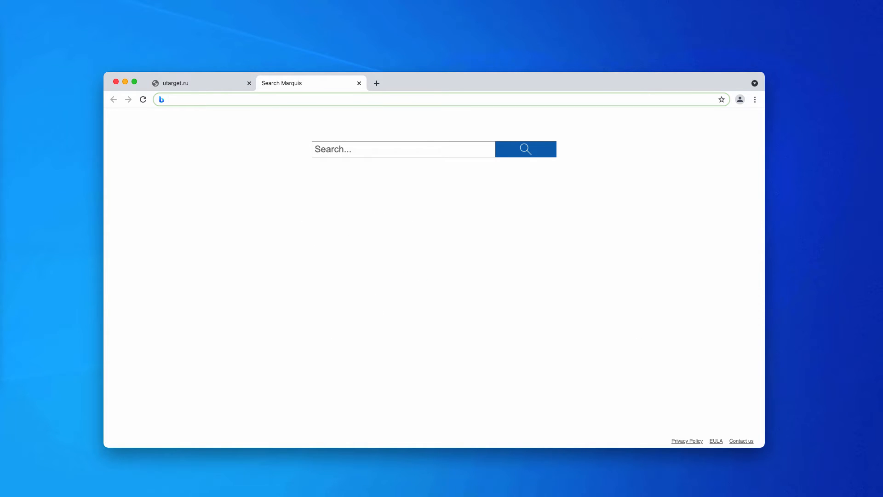
{"action": "mouse_move", "coordinate": [489, 130]}
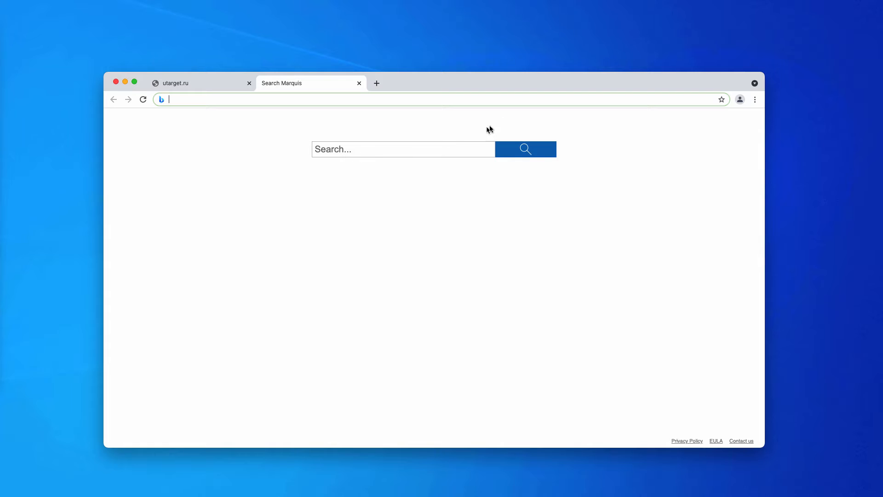
Go to Chrome Settings, Privacy and security, Site Settings, then Notifications.
{"action": "left_click", "coordinate": [755, 99]}
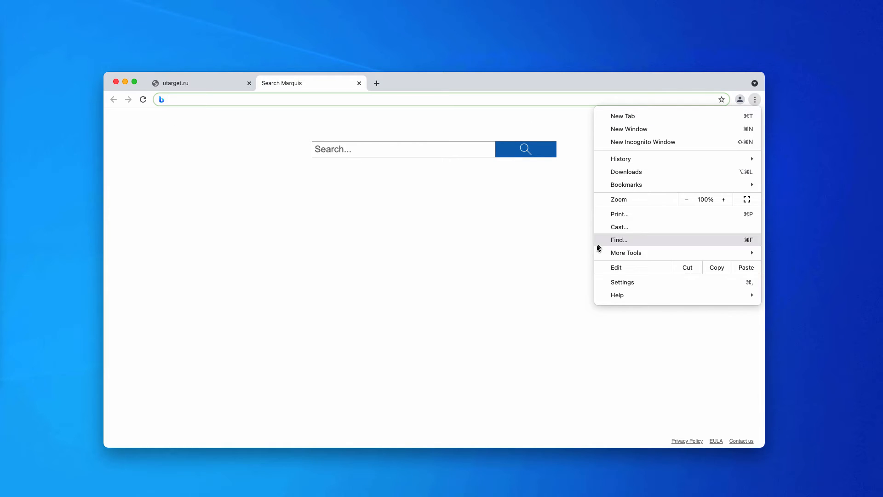
{"action": "left_click", "coordinate": [622, 282]}
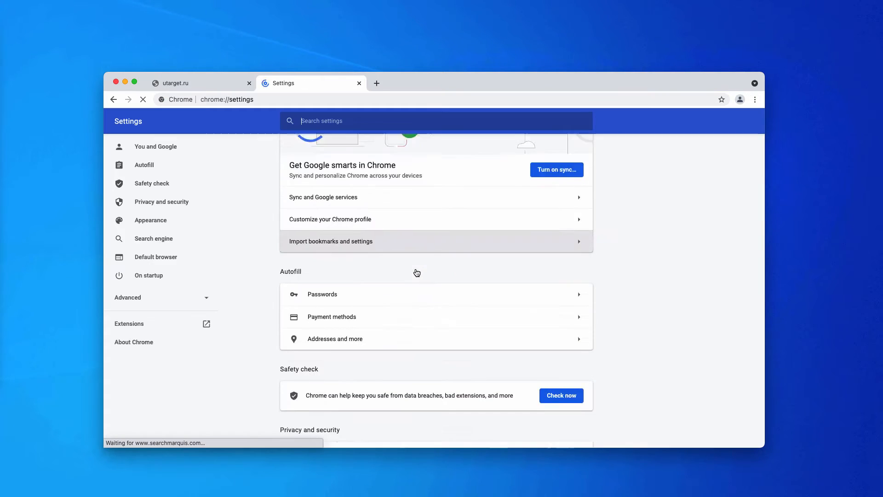
{"action": "scroll", "scroll_direction": "down", "scroll_amount": 3}
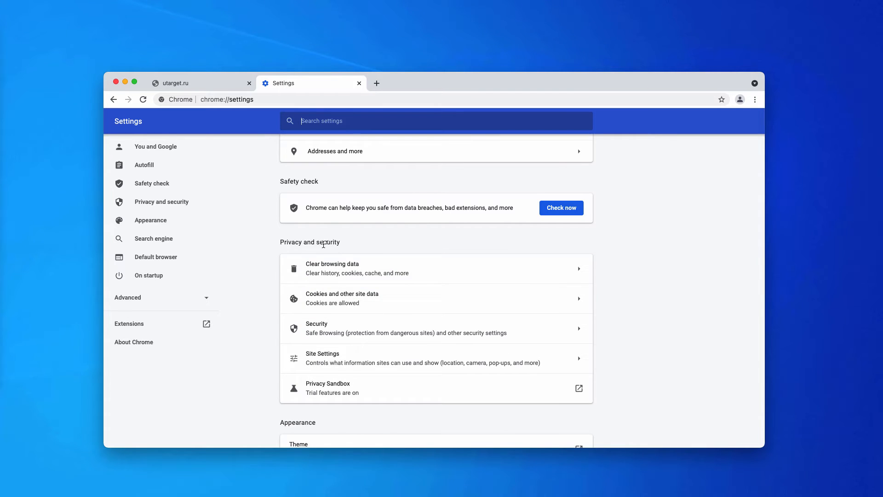
{"action": "left_click", "coordinate": [323, 358]}
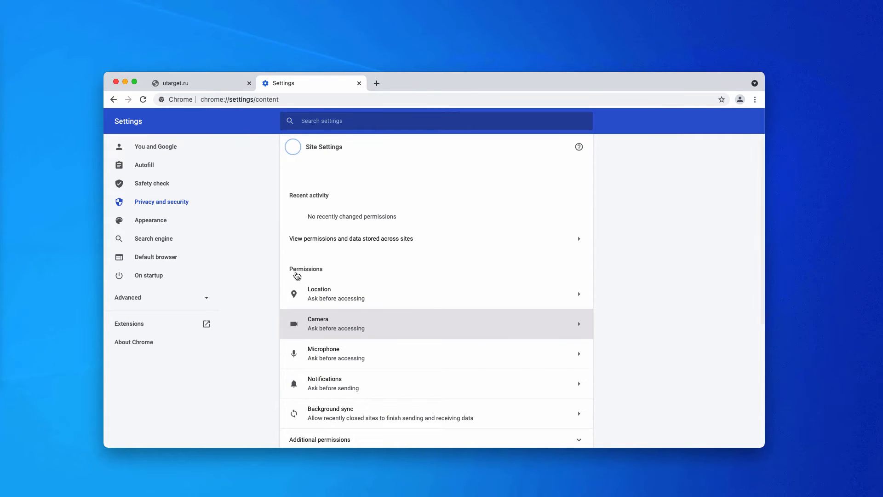
{"action": "scroll", "scroll_direction": "up", "scroll_amount": 3}
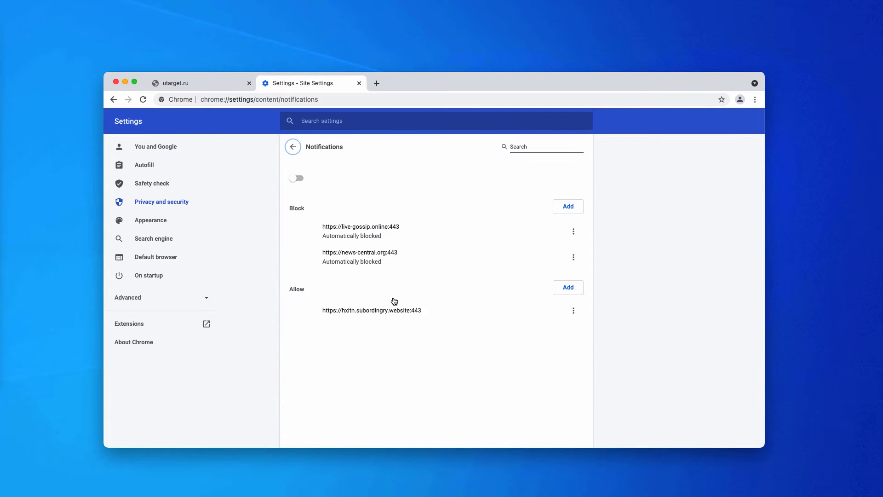
Remove subordingry.website and news-central.org from notifications, then head to combocleaner.com.
{"action": "left_click", "coordinate": [295, 178]}
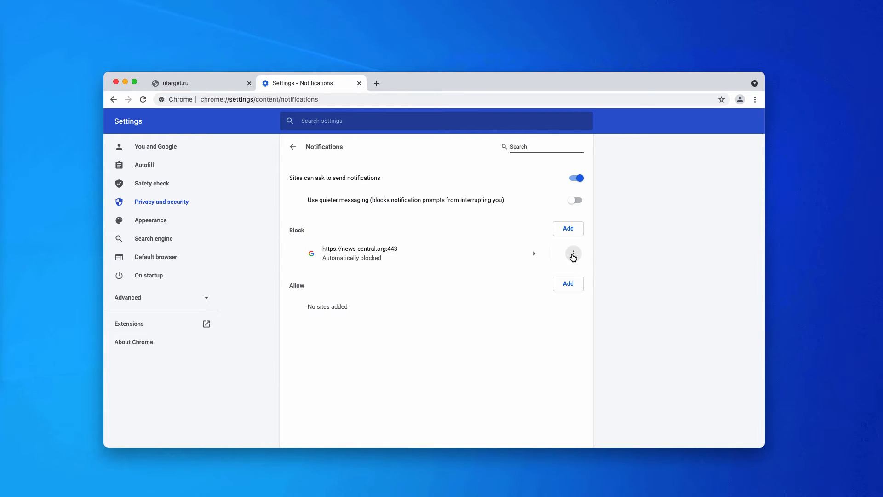
{"action": "left_click", "coordinate": [572, 254]}
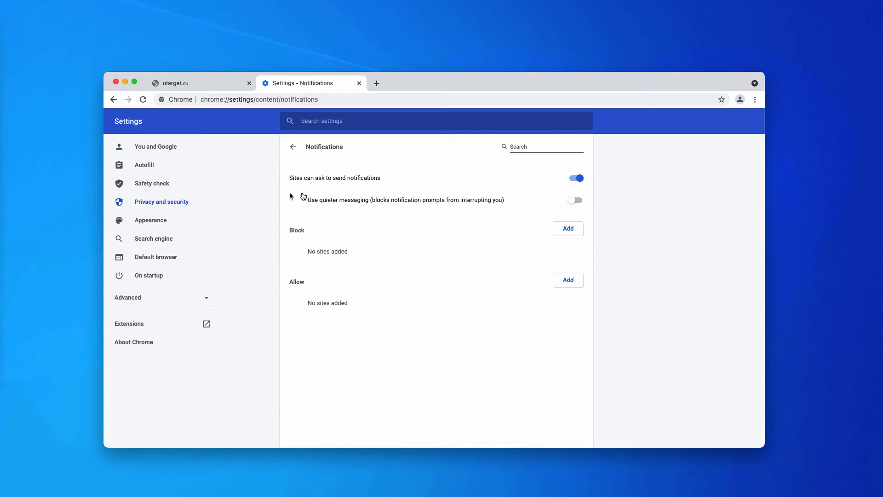
{"action": "left_click", "coordinate": [259, 100]}
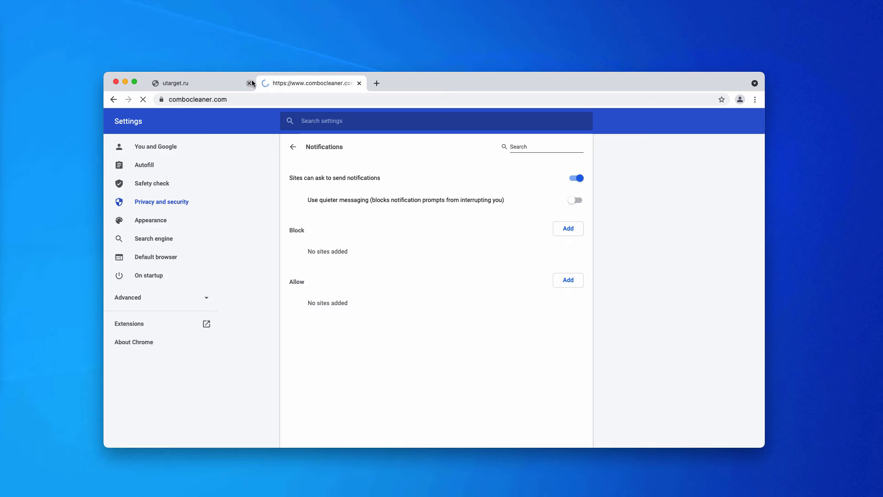
Close the utarget.ru tab, leaving the Combo Cleaner homepage loading.
{"action": "left_click", "coordinate": [249, 82]}
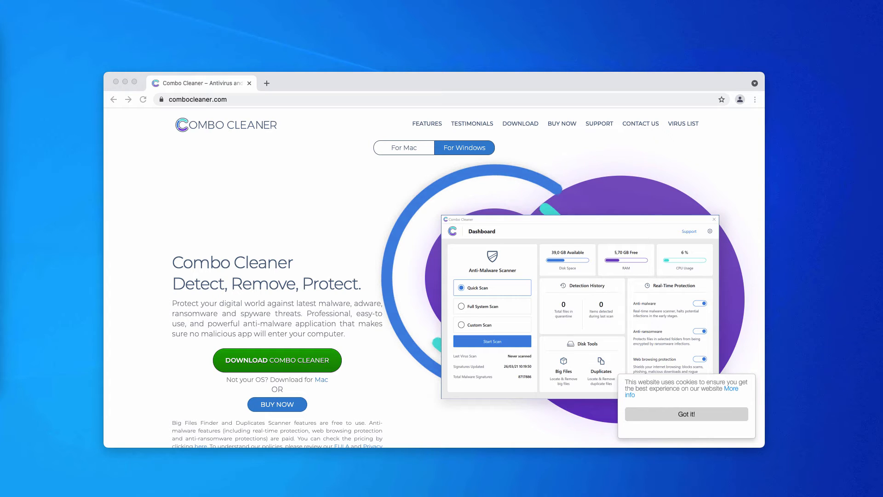
{"action": "mouse_move", "coordinate": [409, 90]}
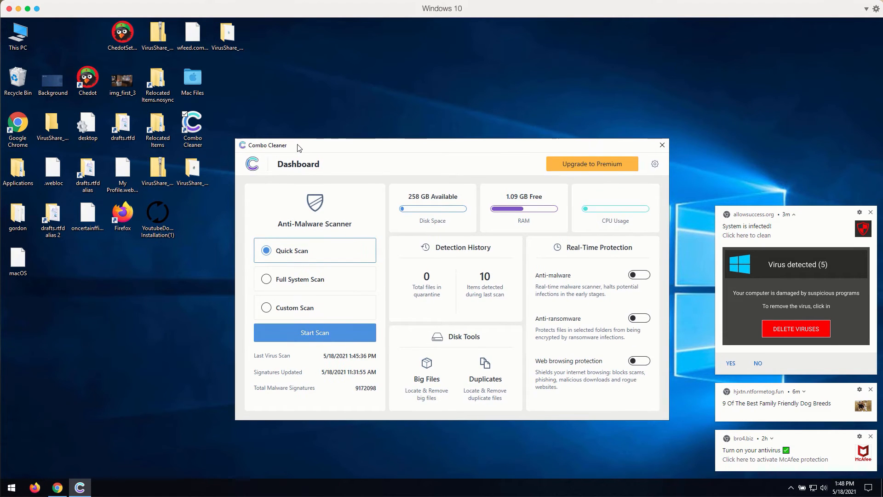
{"action": "mouse_move", "coordinate": [301, 150]}
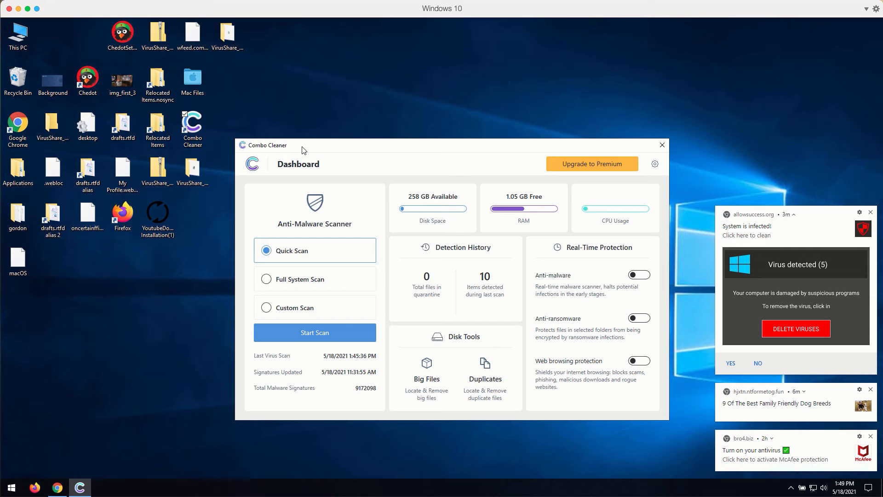
{"action": "mouse_move", "coordinate": [319, 270]}
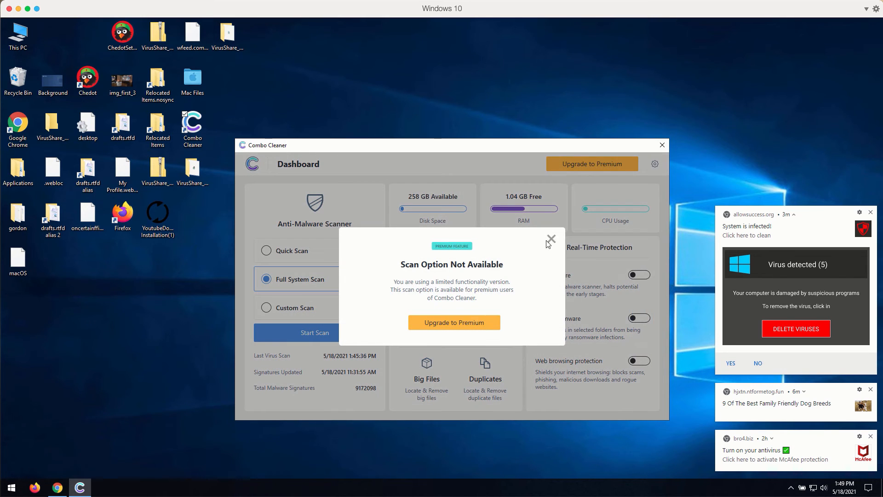
{"action": "left_click", "coordinate": [266, 306]}
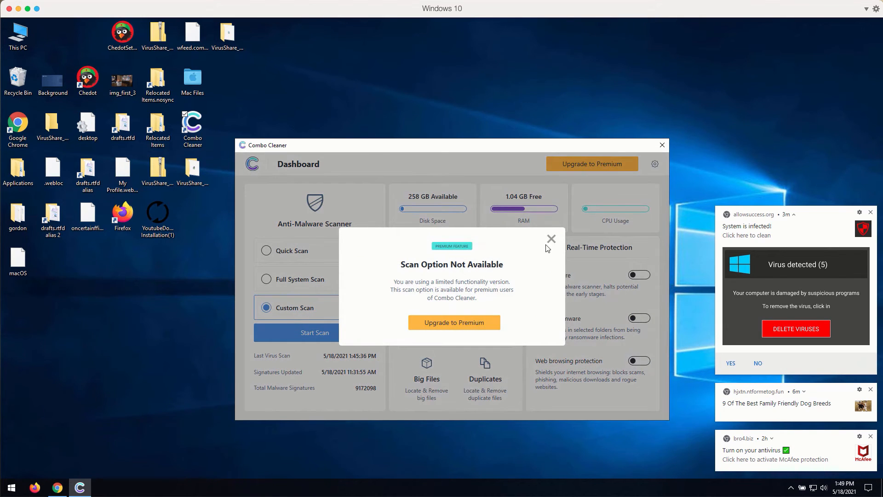
{"action": "left_click", "coordinate": [551, 238]}
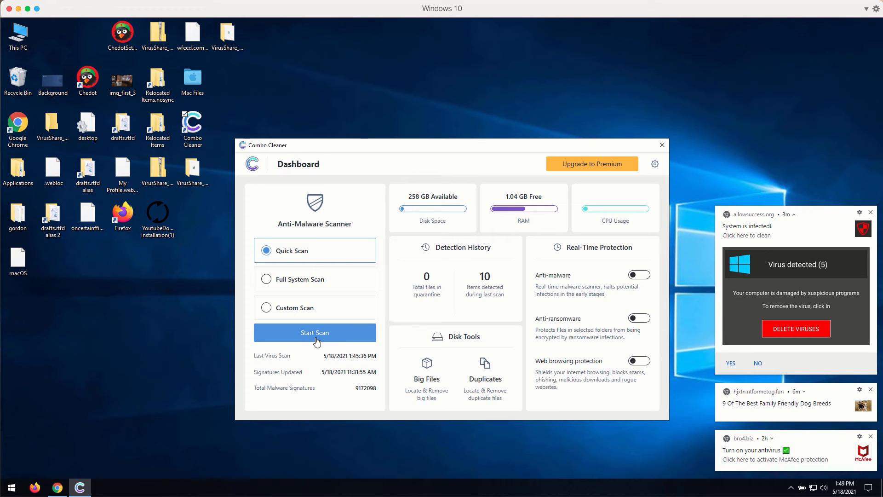
{"action": "mouse_move", "coordinate": [438, 364]}
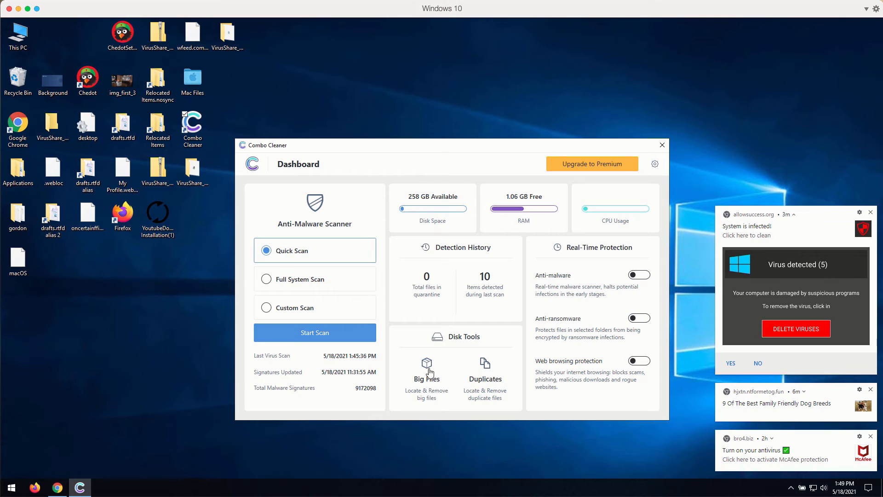
{"action": "left_click", "coordinate": [425, 372]}
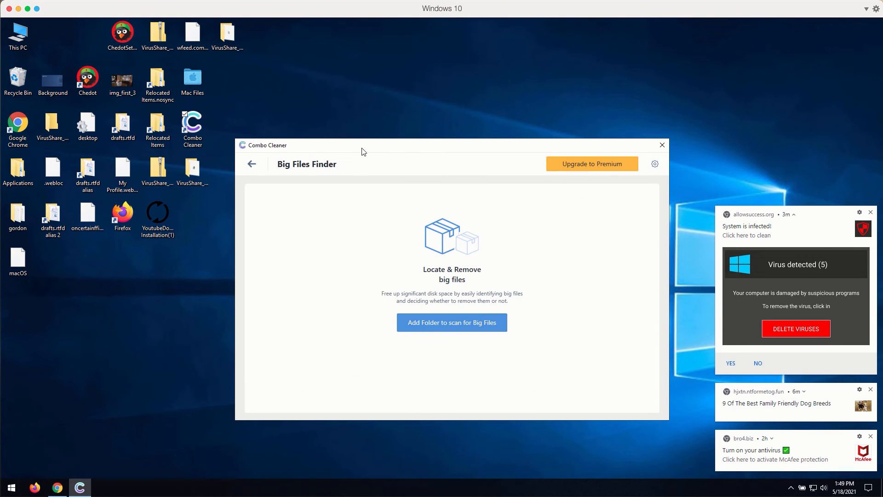
{"action": "left_click", "coordinate": [251, 164]}
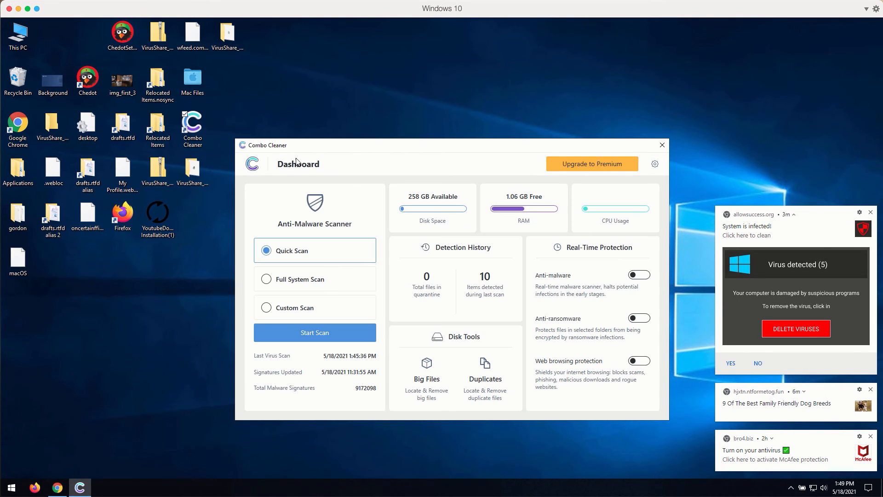
{"action": "mouse_move", "coordinate": [308, 150]}
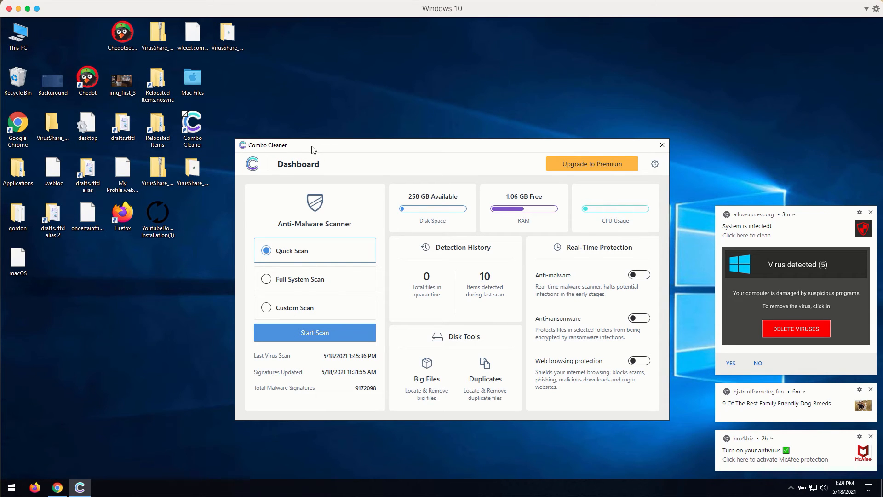
{"action": "mouse_move", "coordinate": [292, 254]}
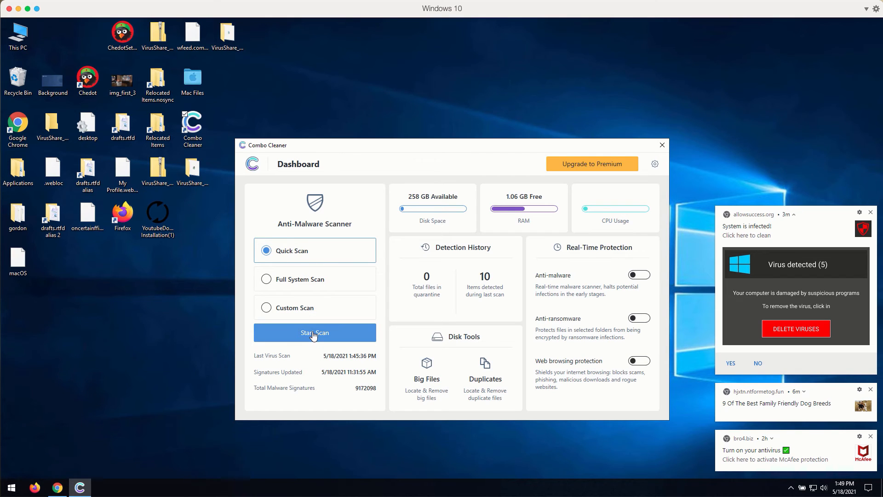
{"action": "mouse_move", "coordinate": [314, 332]}
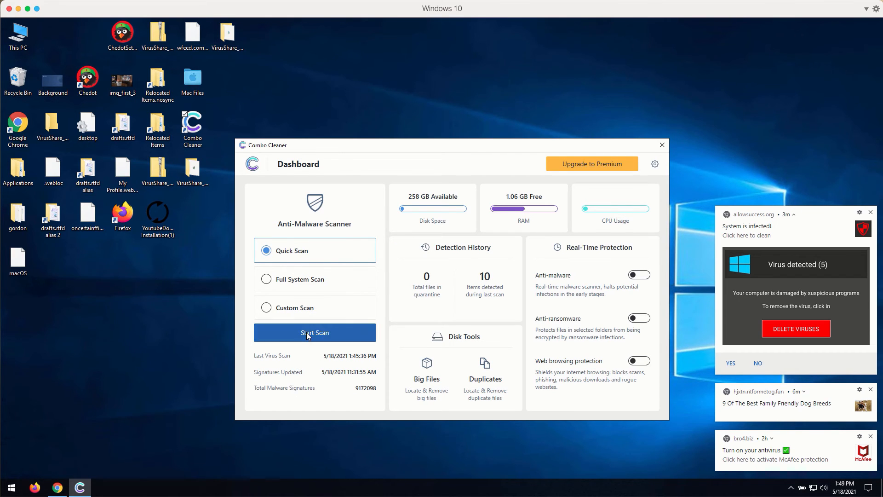
Run a Quick Scan and finish it to view the 10 detected threats.
{"action": "left_click", "coordinate": [314, 332]}
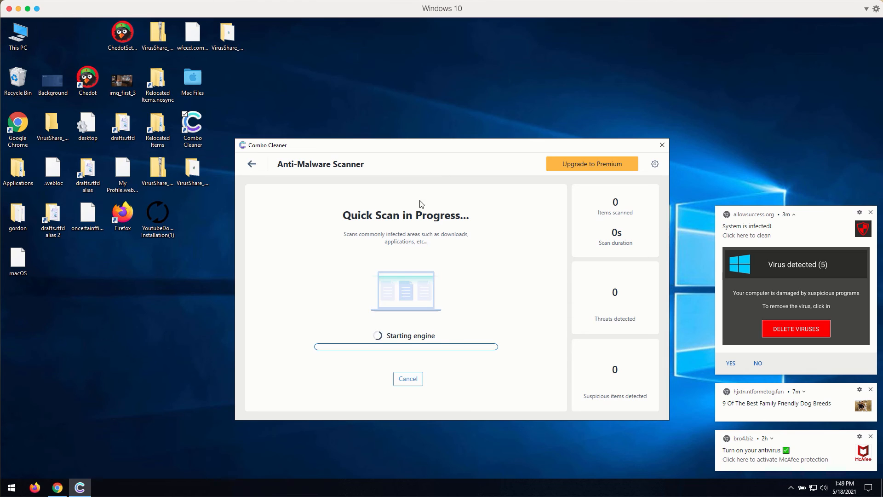
{"action": "mouse_move", "coordinate": [468, 161]}
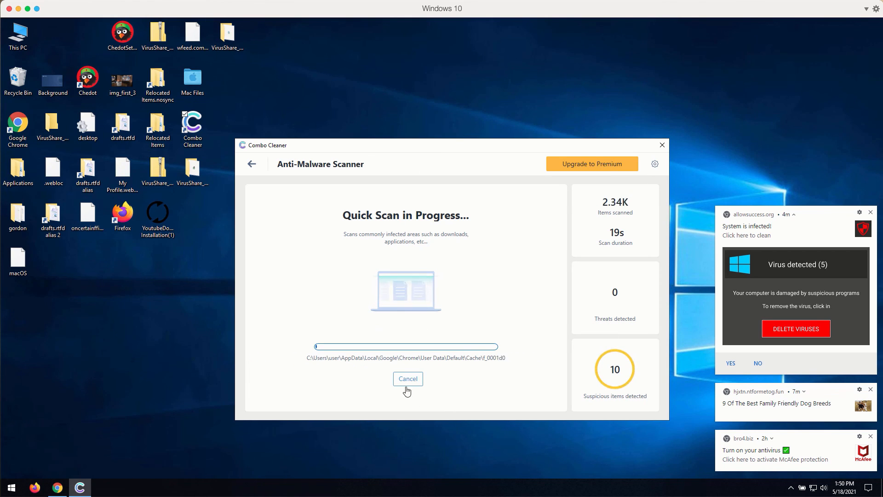
{"action": "left_click", "coordinate": [407, 378]}
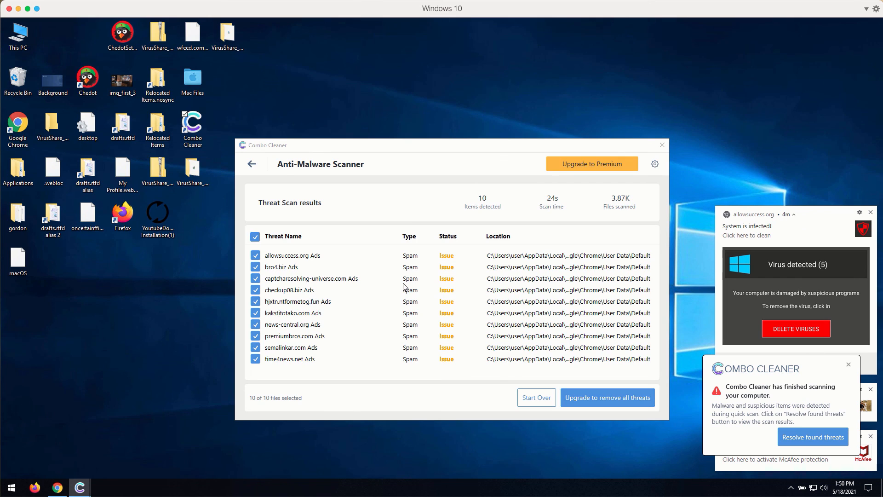
{"action": "mouse_move", "coordinate": [451, 67]}
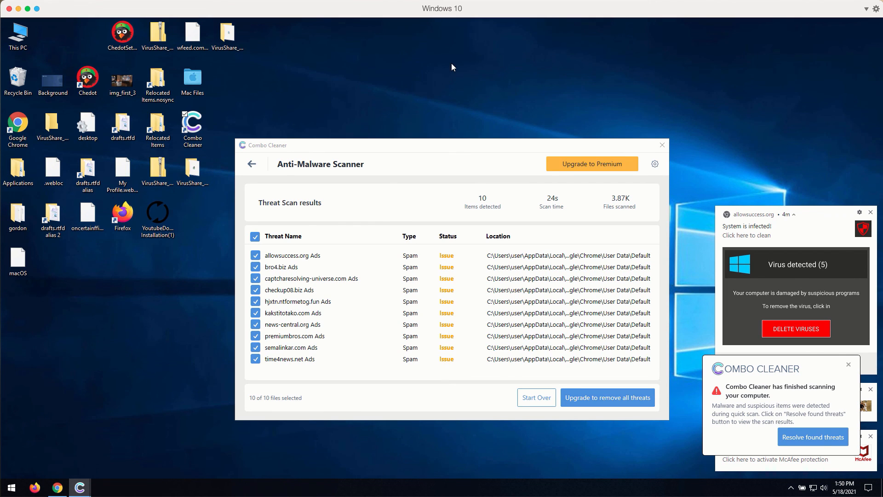
{"action": "mouse_move", "coordinate": [449, 152]}
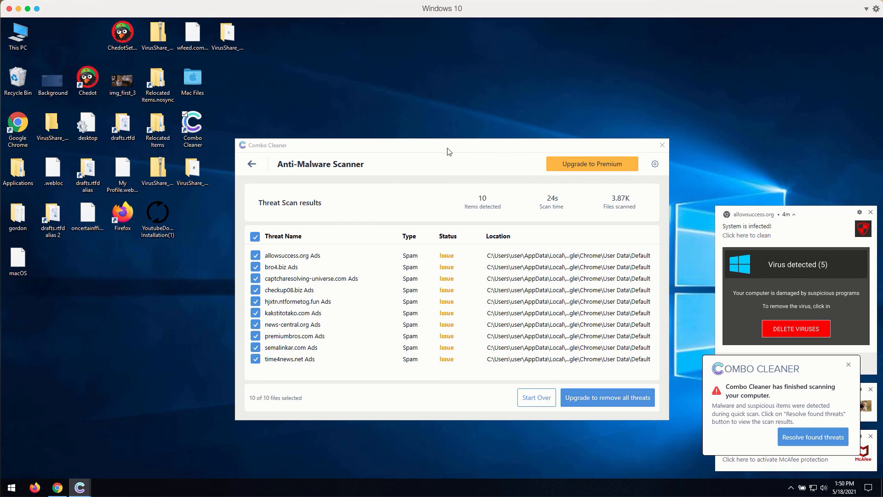
{"action": "mouse_move", "coordinate": [475, 156]}
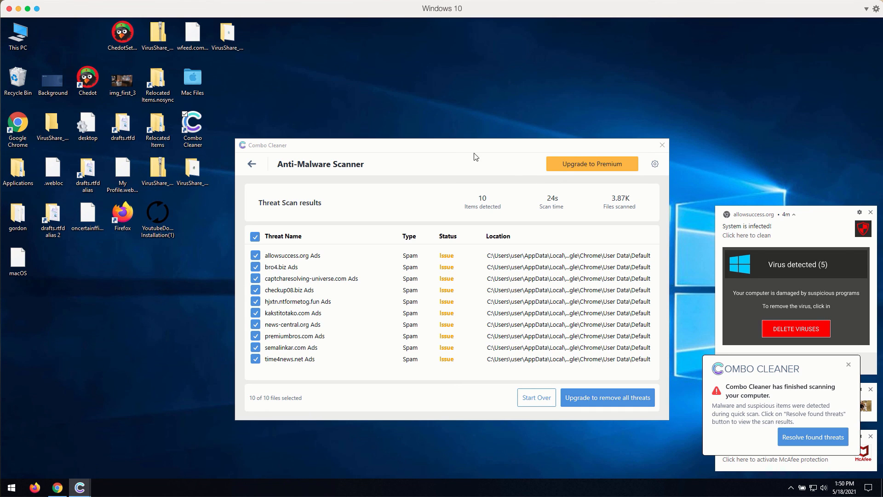
{"action": "mouse_move", "coordinate": [559, 168]}
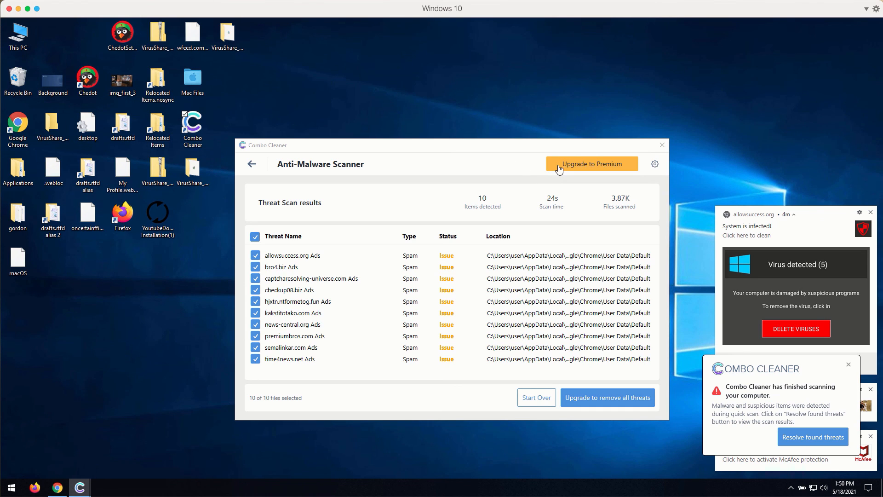
{"action": "mouse_move", "coordinate": [155, 82]}
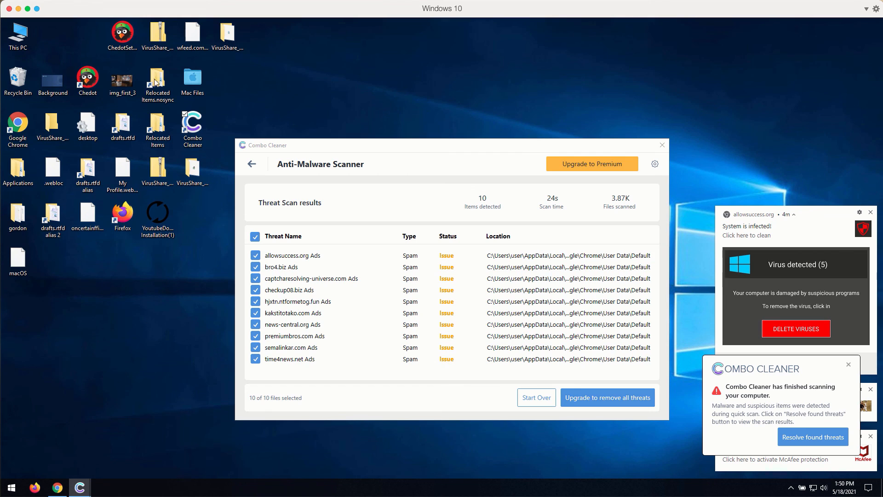